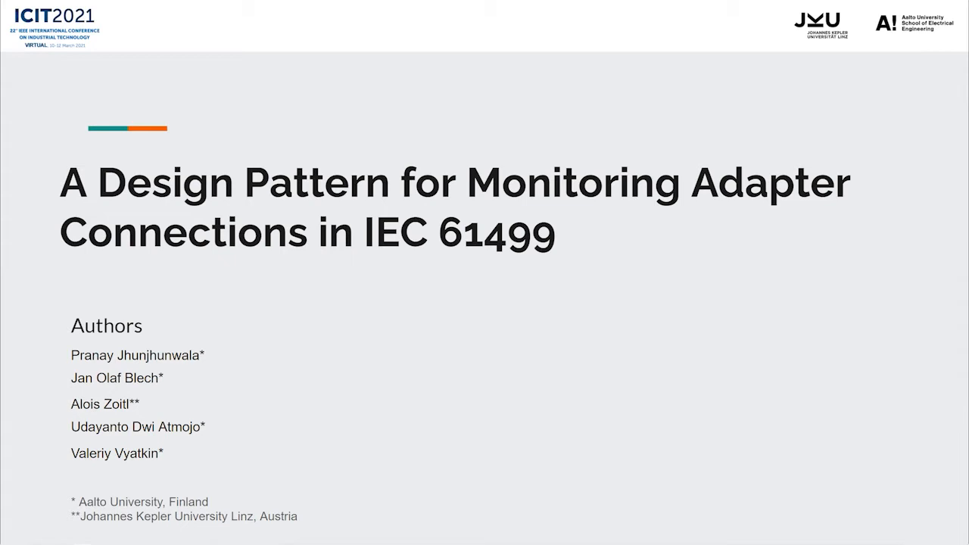
pyautogui.press('Right')
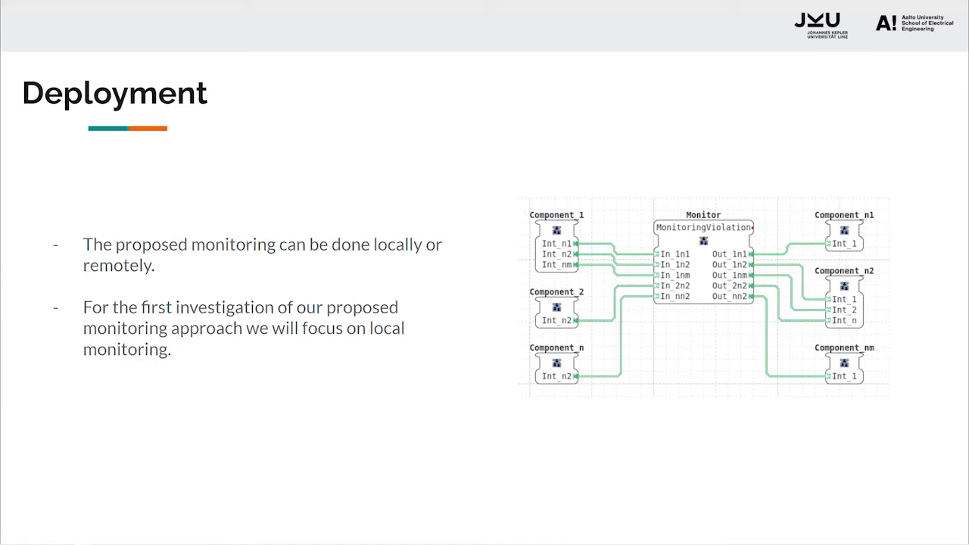
pyautogui.press('right')
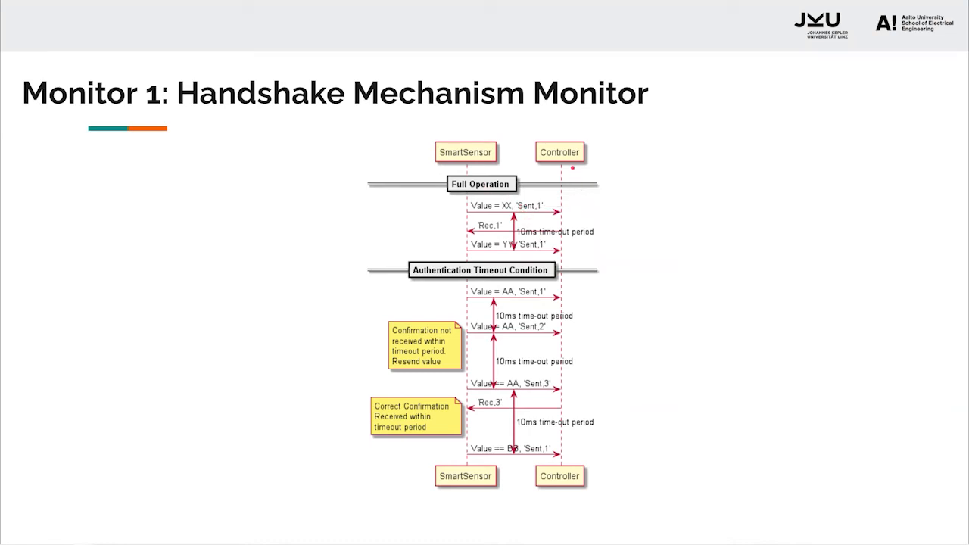
pyautogui.moveTo(477, 223); pyautogui.dragTo(530, 227)
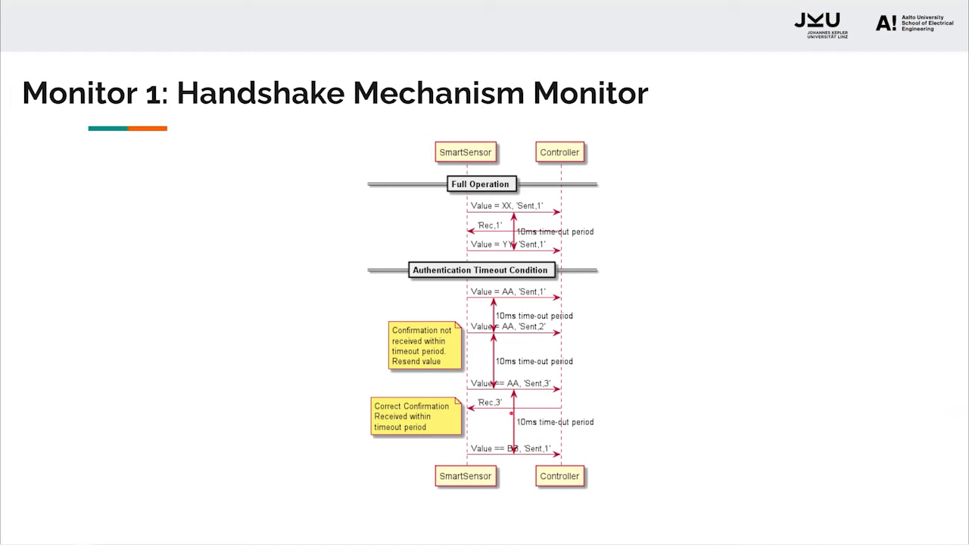
pyautogui.press('right')
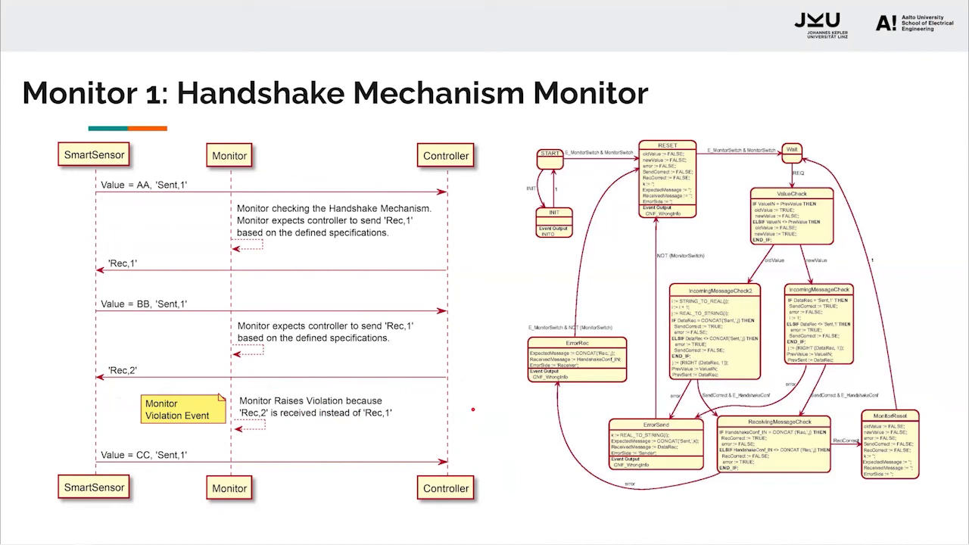
pyautogui.press('Right')
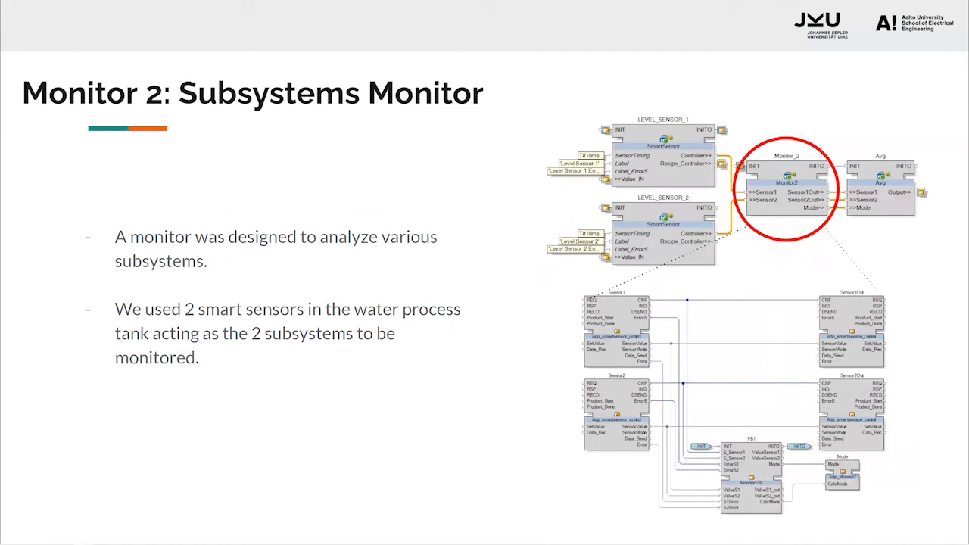